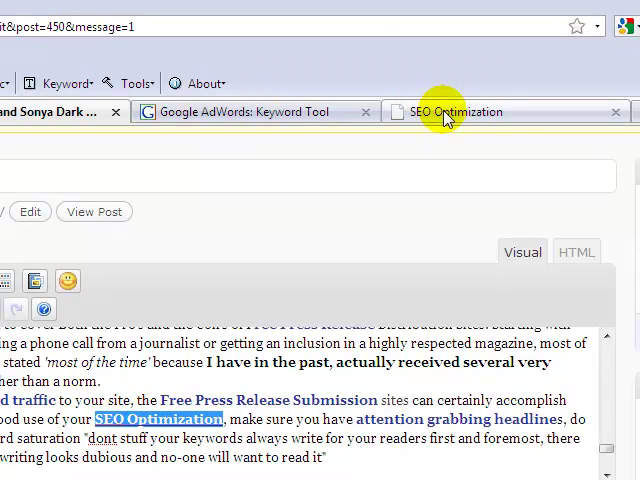
mouse_move(450, 112)
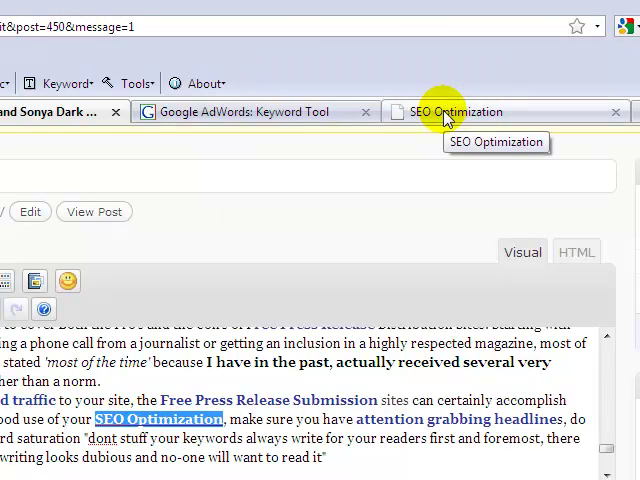
- Copy the SEO Optimization article's web address and return to the post being edited
click(460, 112)
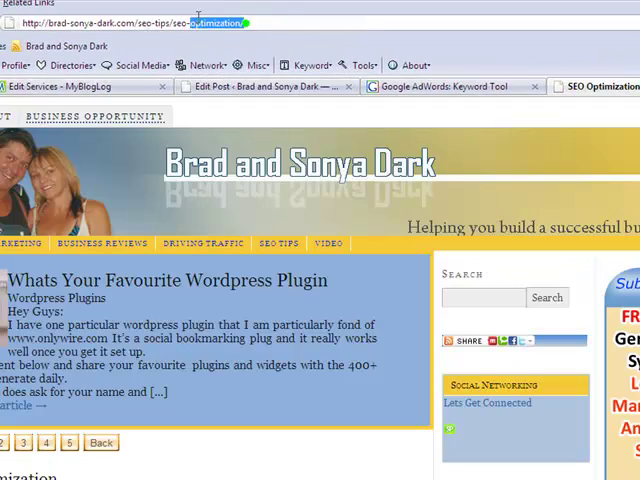
triple_click(120, 22)
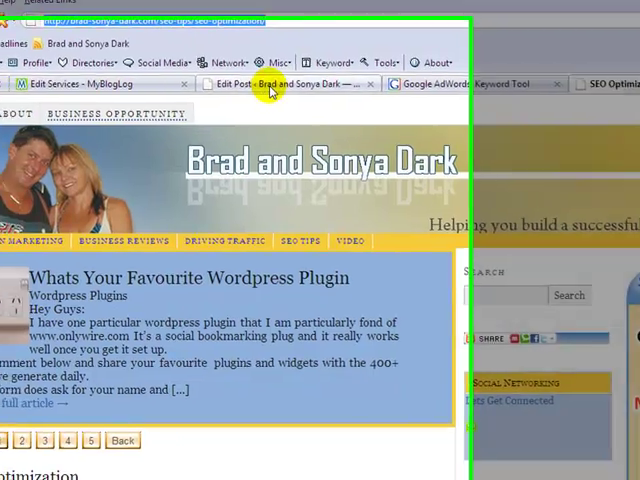
click(280, 84)
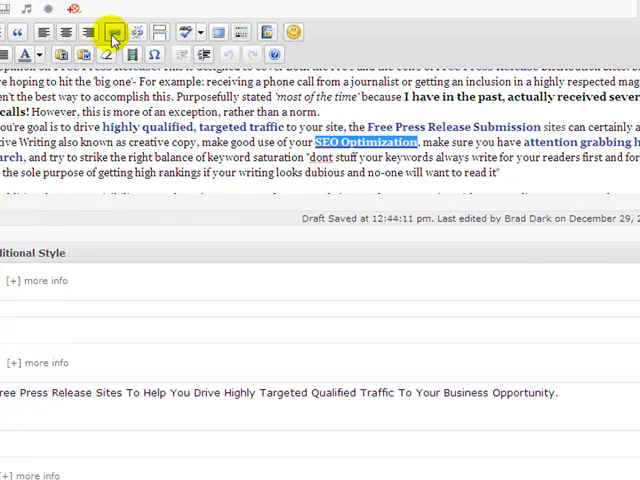
- Link the phrase SEO Optimization to that address, opening in a new window, titled SEO Optimization, class unset
click(110, 32)
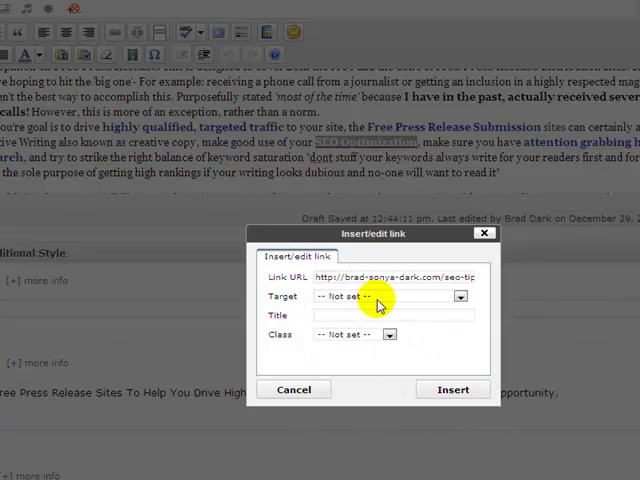
click(392, 296)
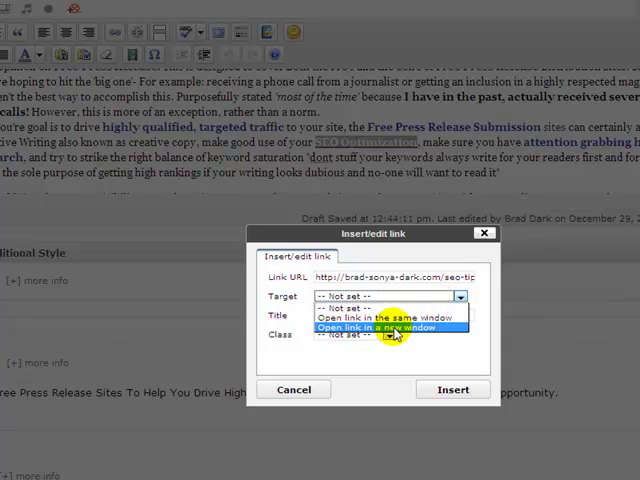
click(390, 328)
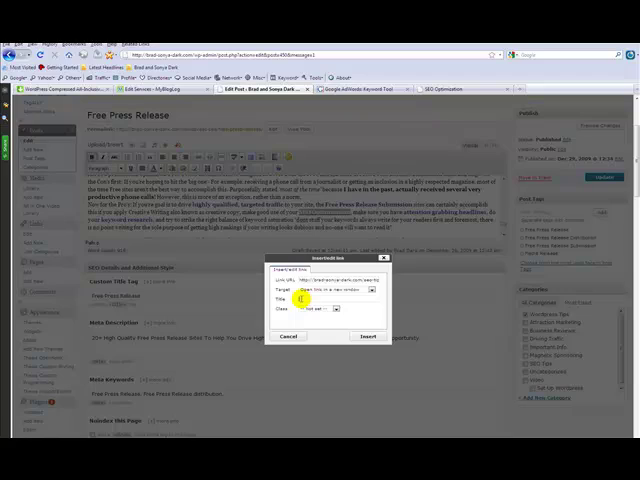
text(SEO)
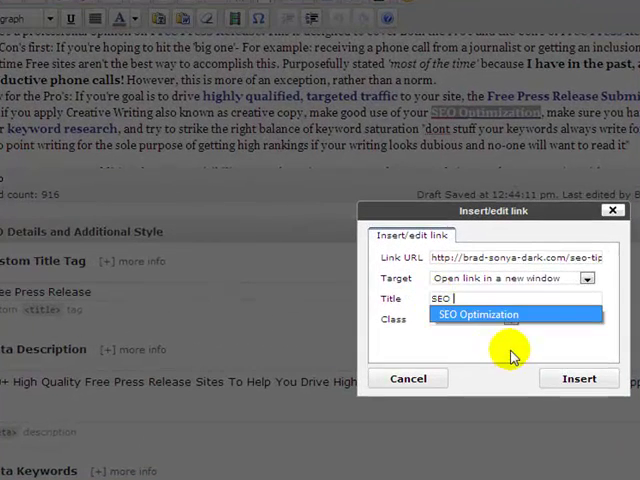
click(478, 314)
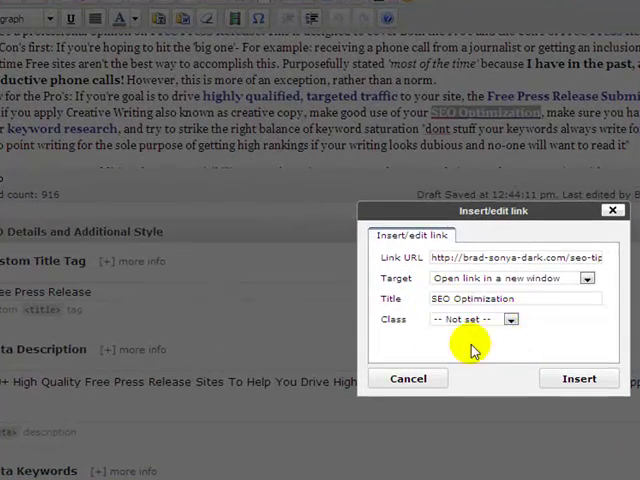
mouse_move(410, 320)
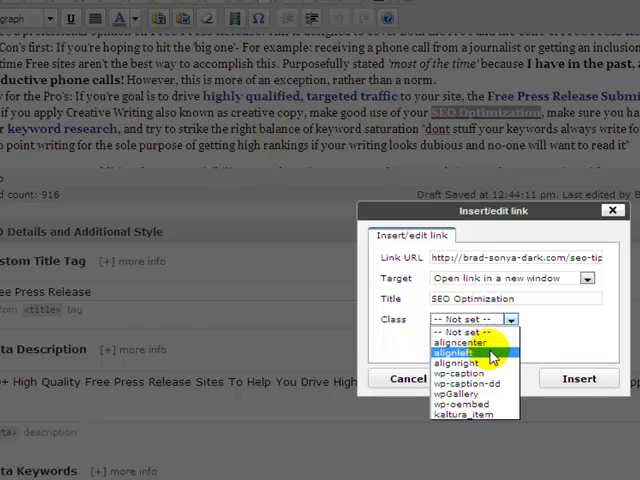
mouse_move(480, 384)
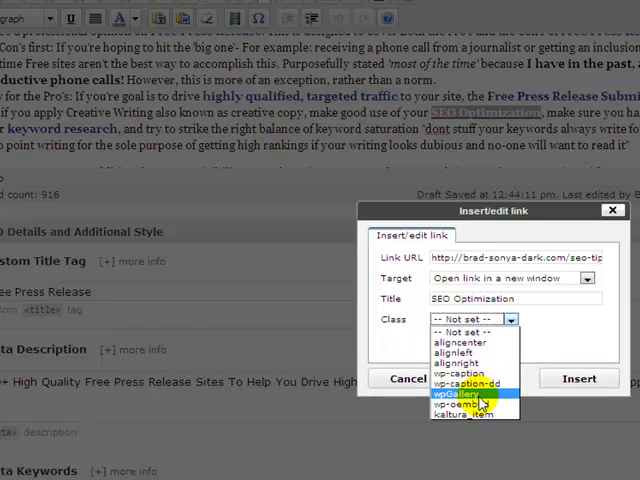
click(470, 318)
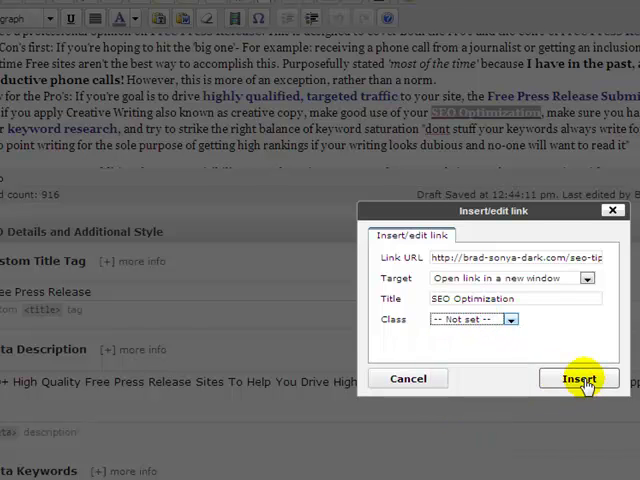
click(580, 378)
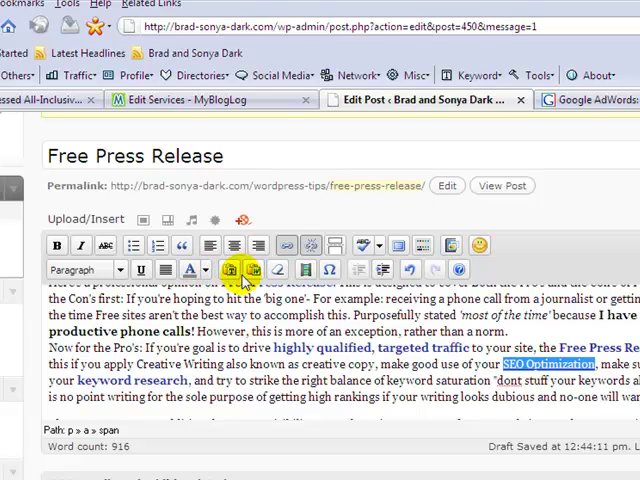
mouse_move(288, 246)
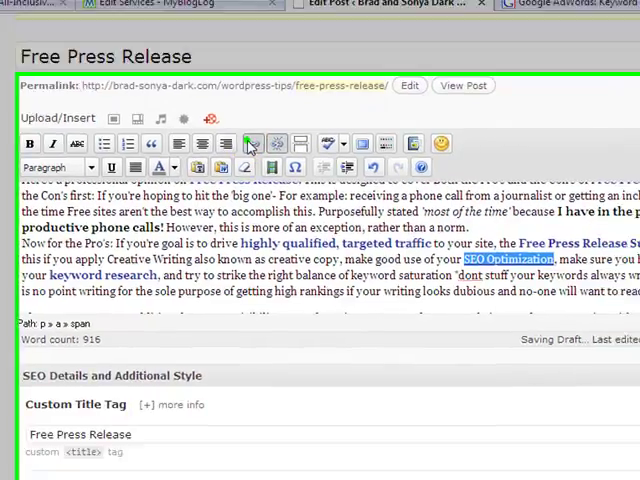
click(252, 144)
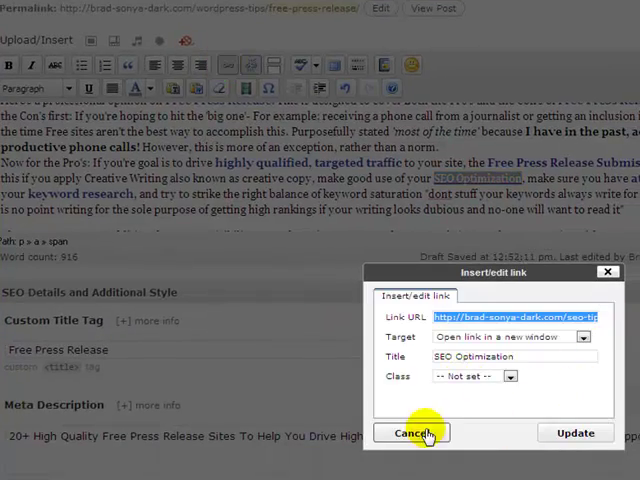
click(412, 432)
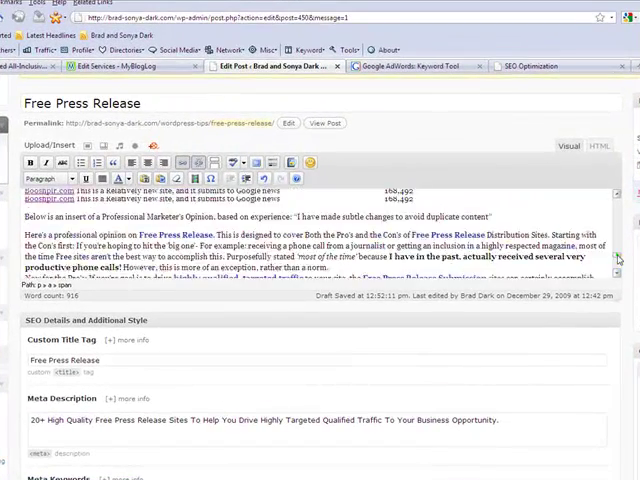
scroll(down, 3)
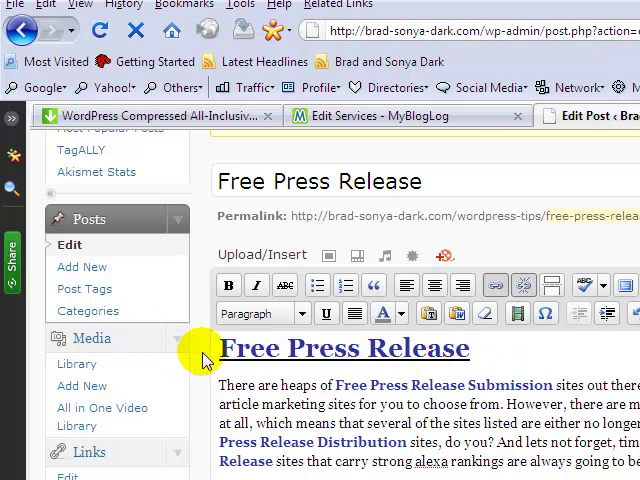
mouse_move(532, 360)
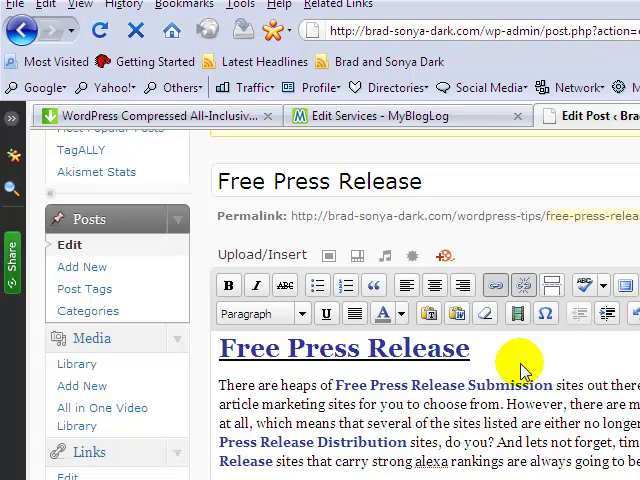
mouse_move(512, 372)
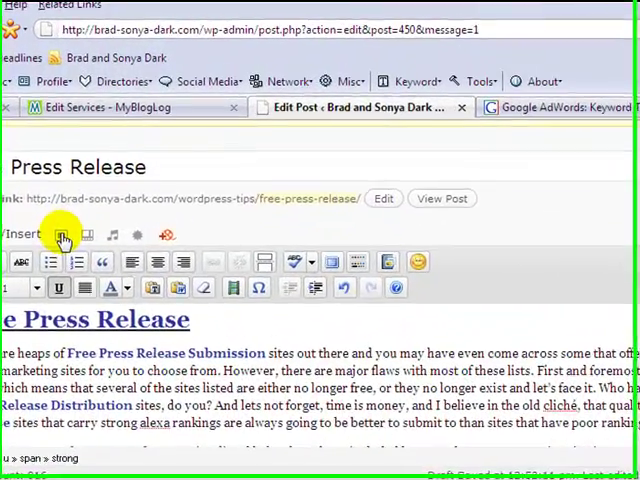
- Upload the Free-Press-Release2.gif image from the computer for the post
click(62, 236)
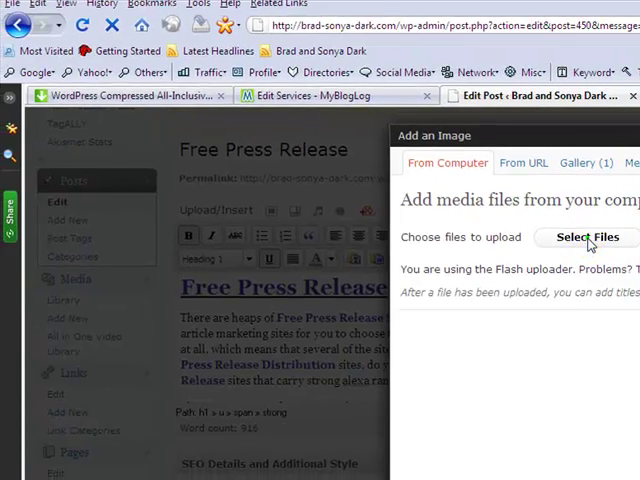
click(588, 236)
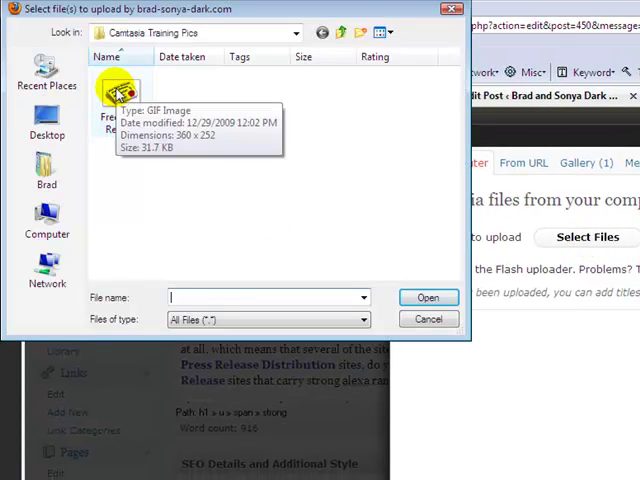
click(120, 100)
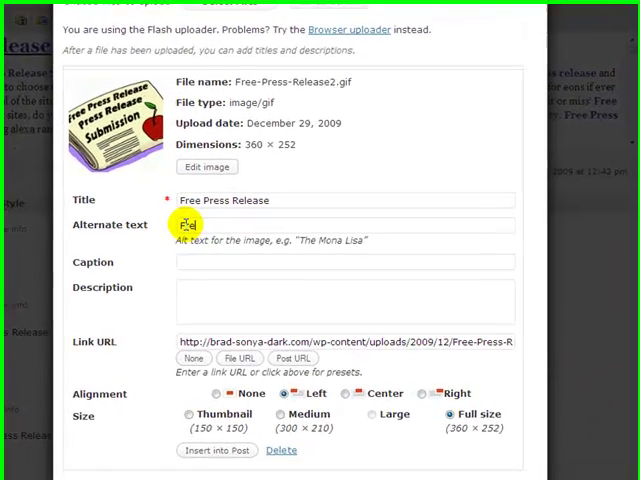
- Give the image 'Free Press Release' alt text, a '20+ High Quality... Distribution Sites' description, left alignment and full size
text(Free Press Release)
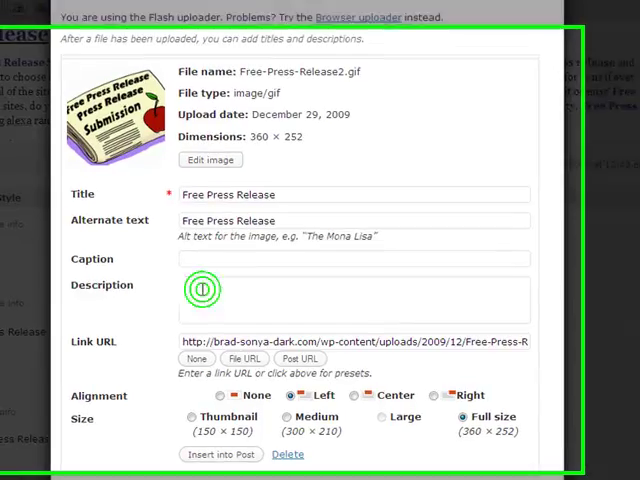
text(20+ High Quality Free Press Release Distribution Sites to Help You Drive More Highly Targeted Qualified Traffic To Your Business Opportunity.)
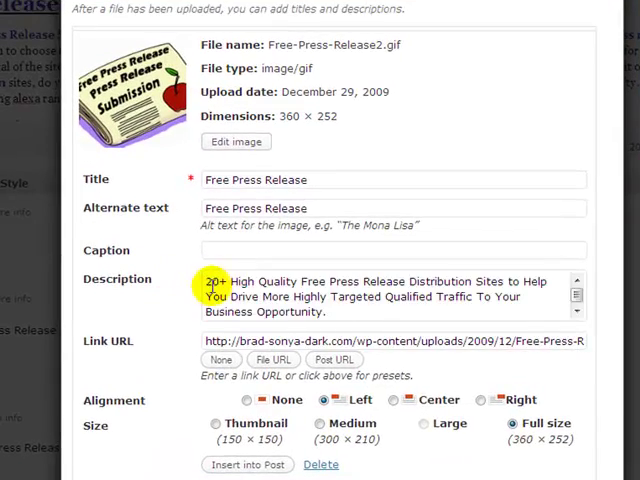
scroll(down, 3)
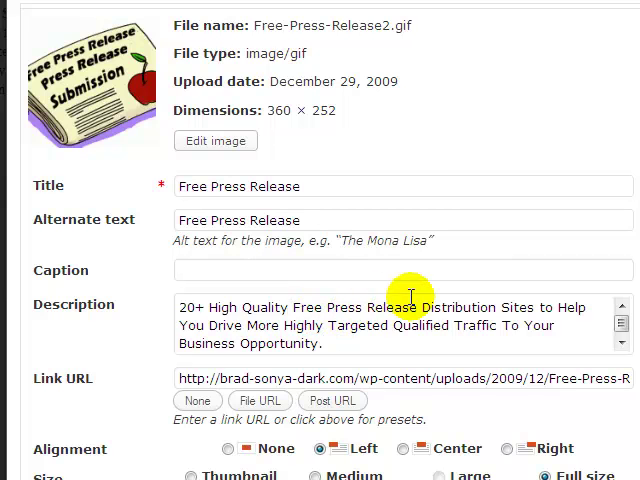
mouse_move(382, 324)
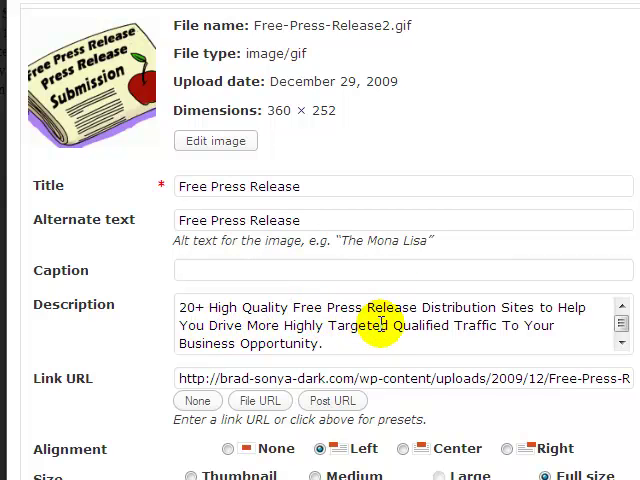
mouse_move(412, 348)
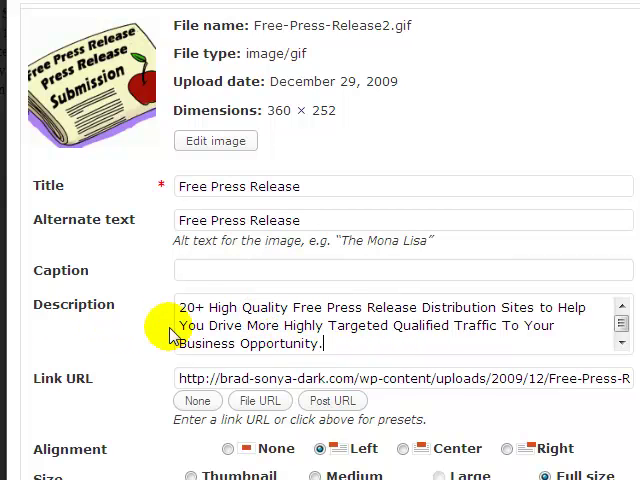
mouse_move(296, 318)
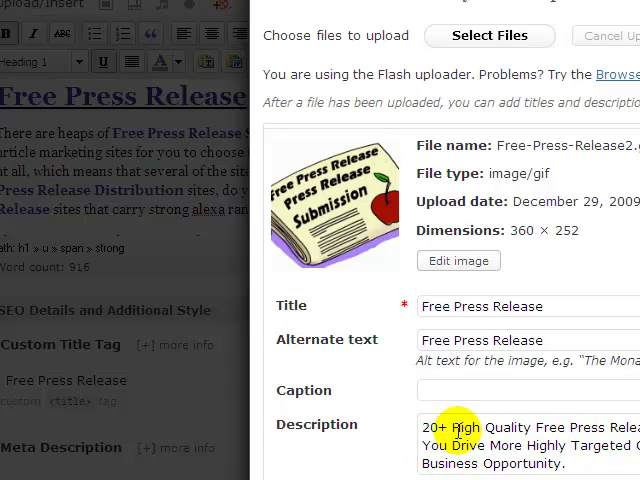
mouse_move(404, 432)
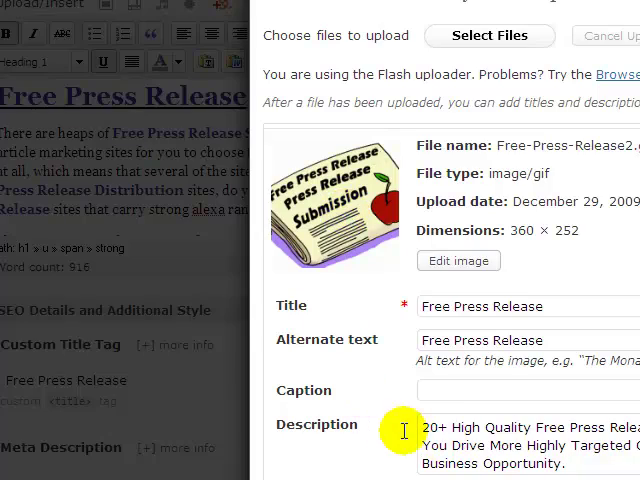
scroll(down, 3)
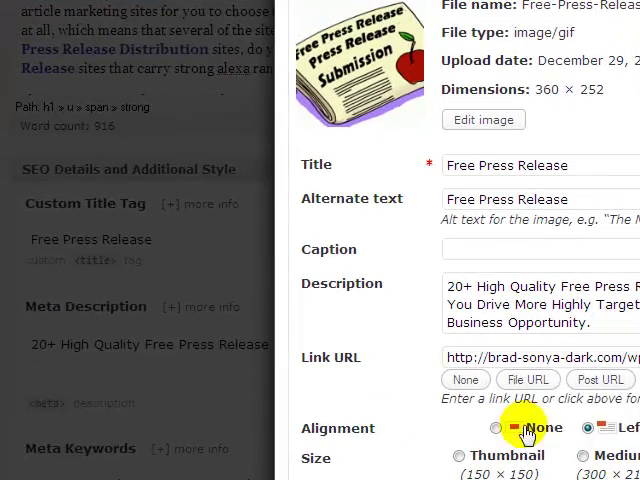
click(584, 428)
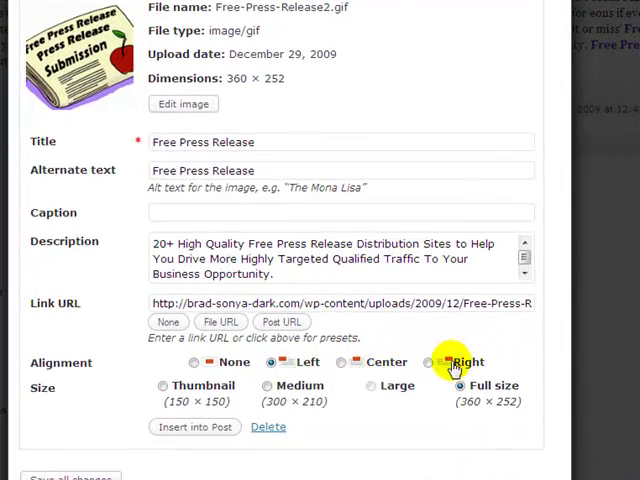
click(276, 362)
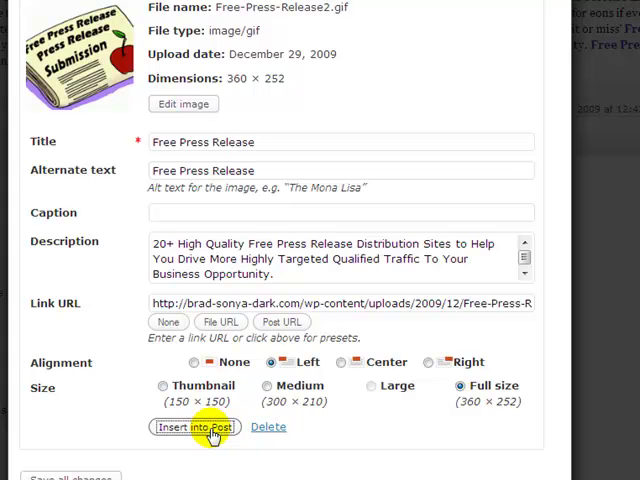
- Insert the image into the post, then select it in the editor for removal
click(192, 428)
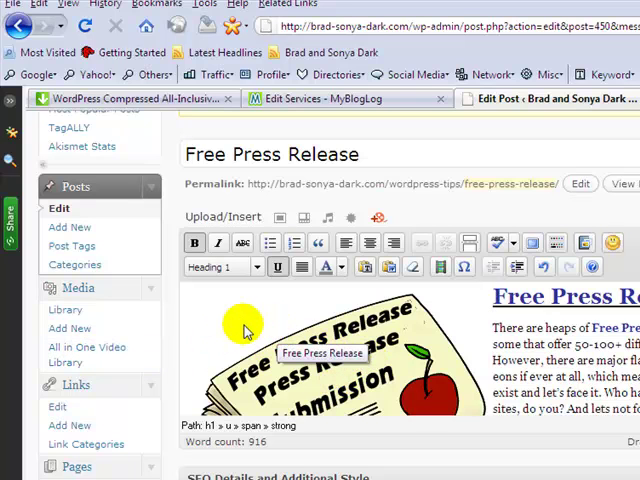
click(244, 330)
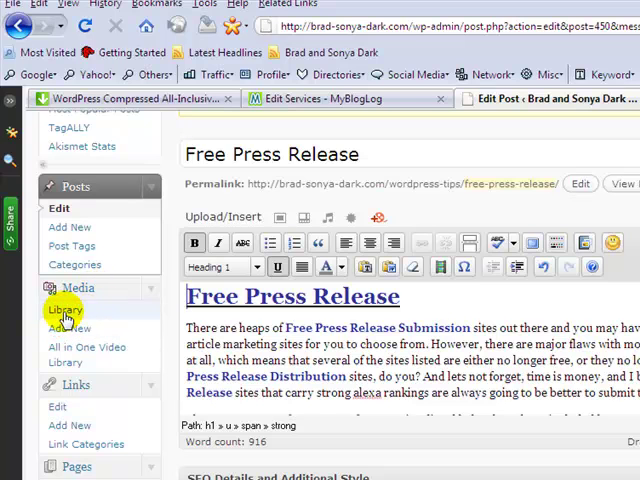
mouse_move(68, 328)
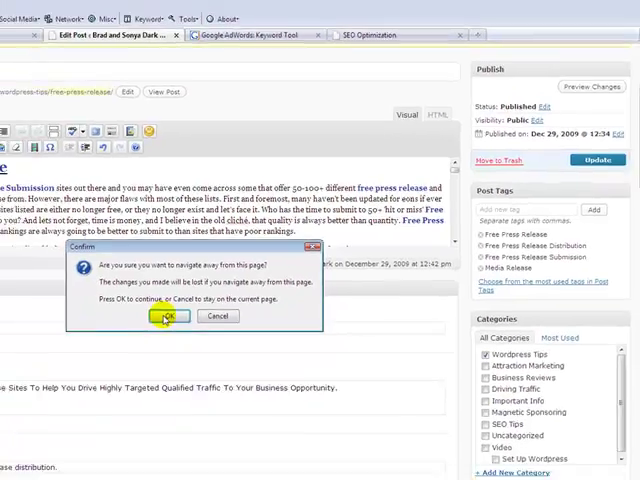
- Leave the edit page and upload the Free Press Release GIF through Media > Add New
click(166, 316)
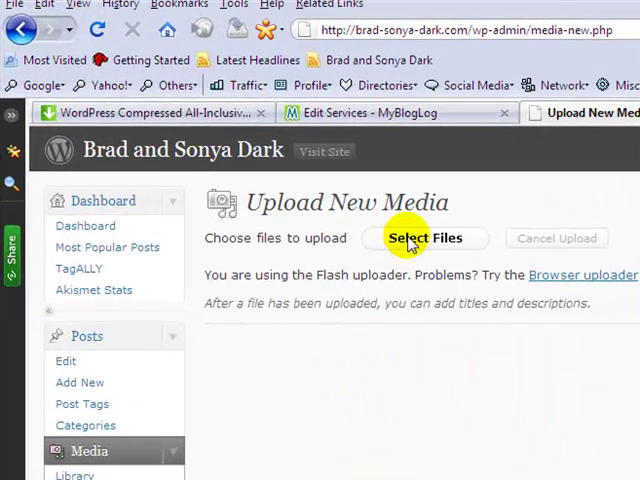
click(424, 238)
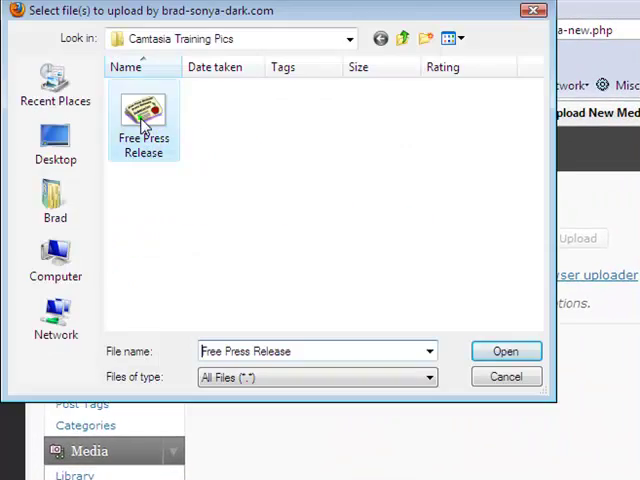
click(504, 352)
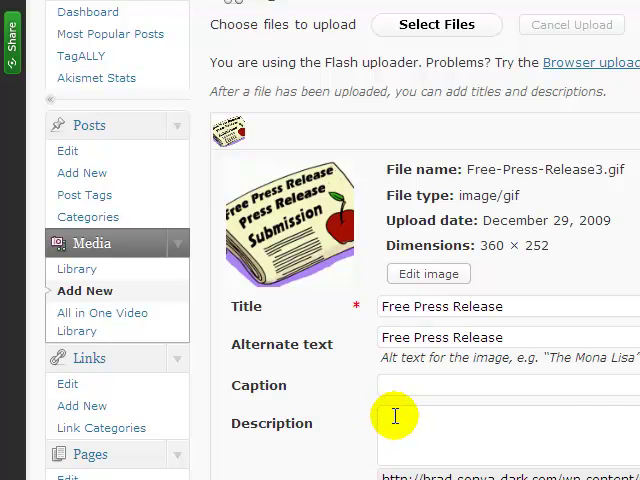
- Describe it as '200+ Free Press Release Distribution Sites To Help Drive Highly Targeted...' and save all changes
text(20)
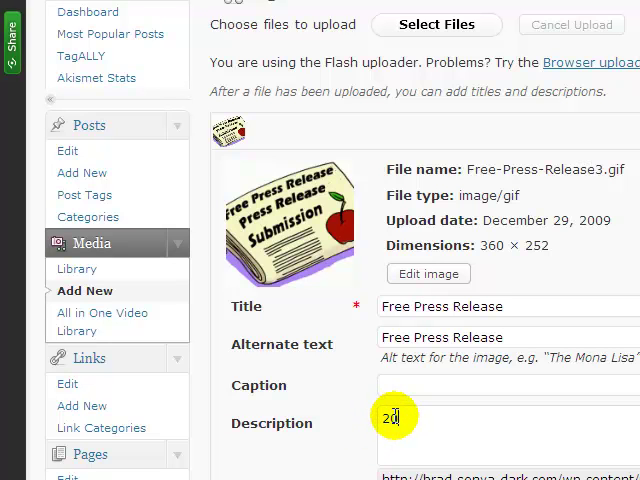
text(0+ Free Press Release Distribution Sites To Help Drive Highly Targeted, Qualified Traffic To Your Business Opportunity.)
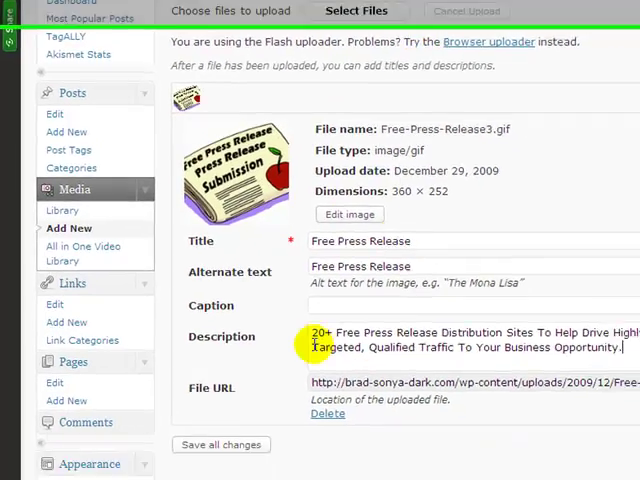
scroll(down, 3)
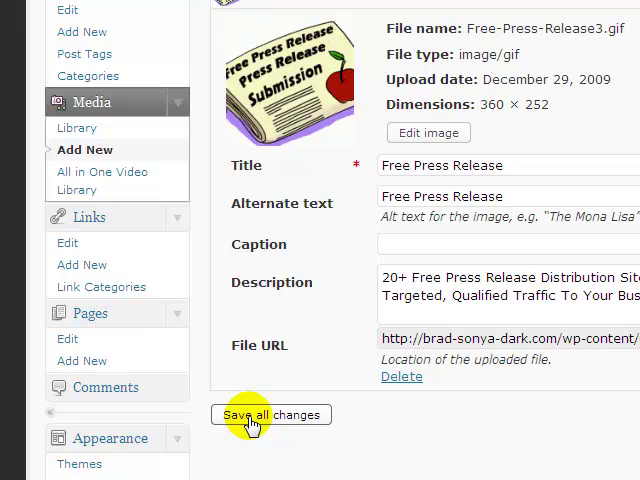
click(270, 414)
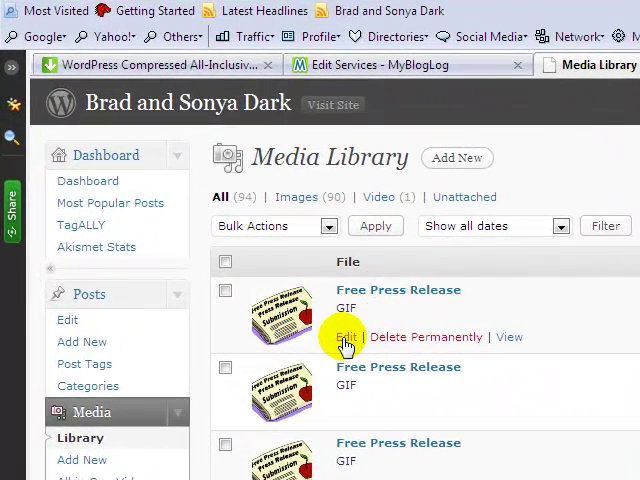
- Take the newest Free Press Release GIF's address and set it as the Free Press Release post's Post Image
scroll(down, 3)
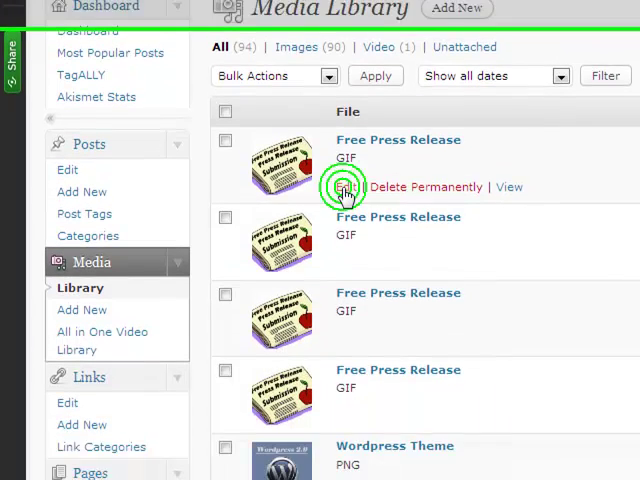
click(348, 188)
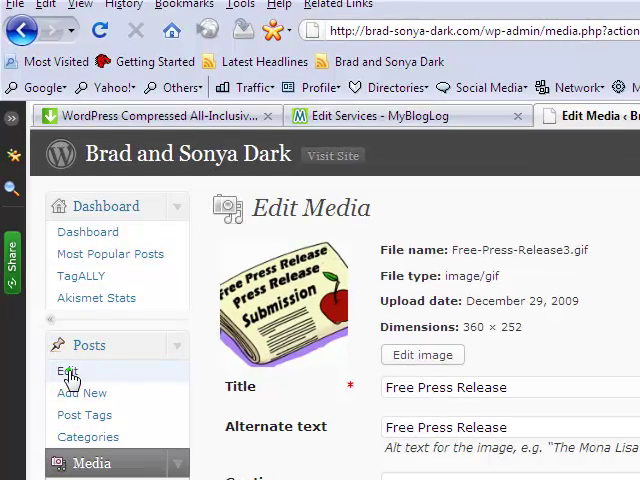
click(68, 372)
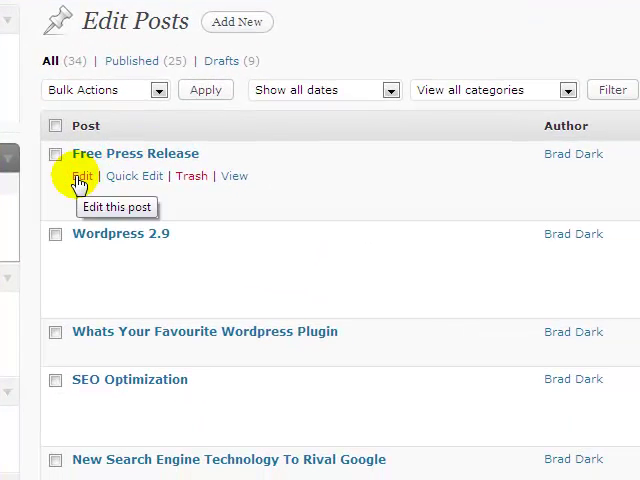
click(82, 176)
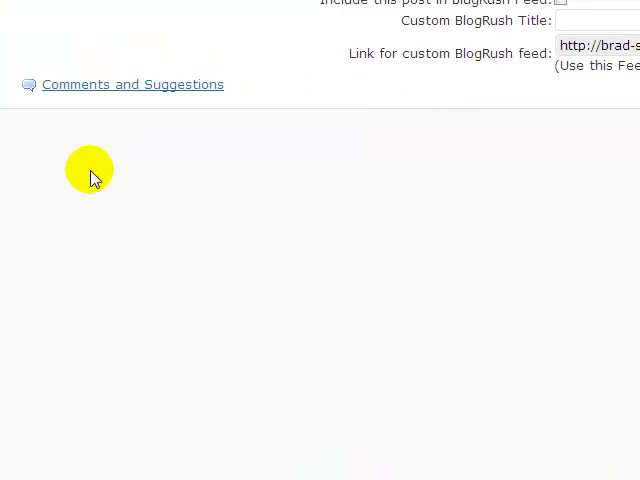
scroll(down, 3)
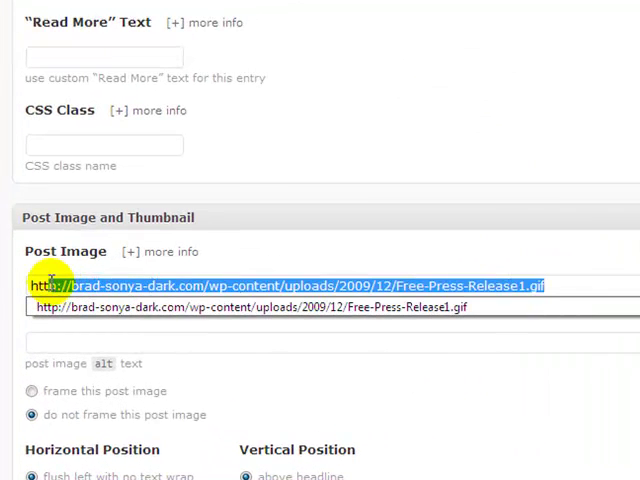
right_click(136, 284)
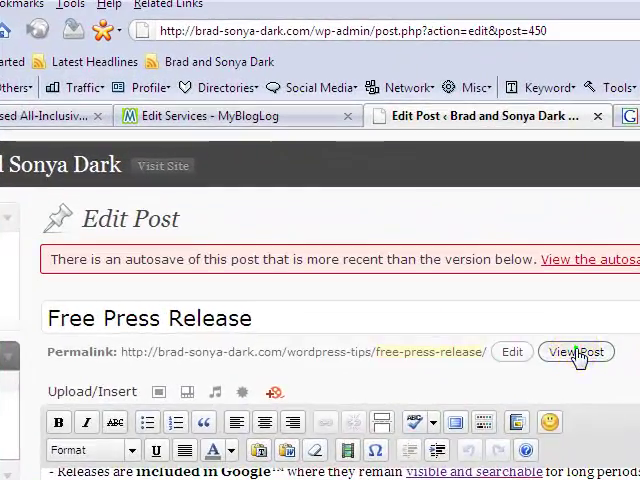
- View the Free Press Release post on the blog homepage and its own page to check the thumbnail
click(576, 352)
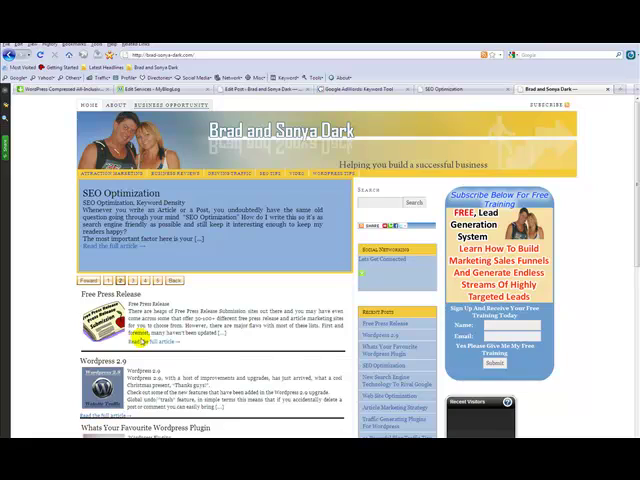
click(144, 342)
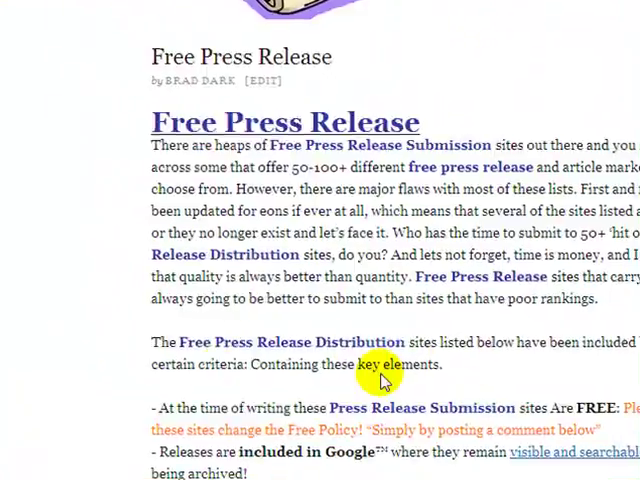
scroll(down, 3)
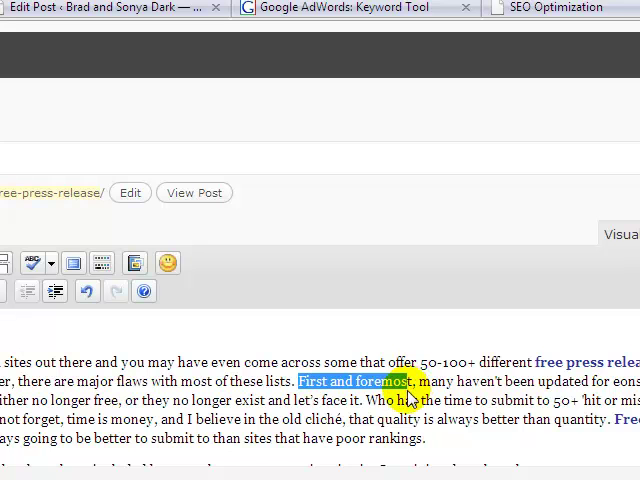
- Add a link to the phrase 'First and foremost' and update the post
drag(408, 380, 608, 392)
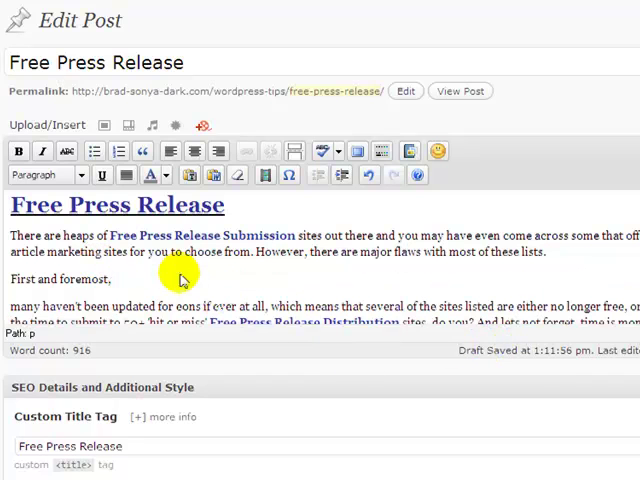
double_click(60, 278)
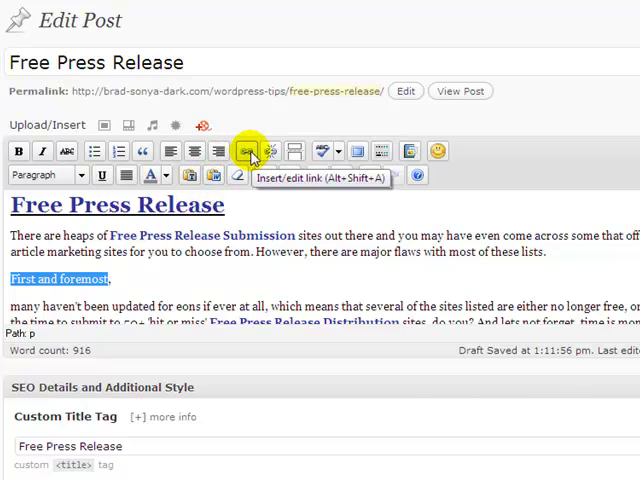
click(252, 152)
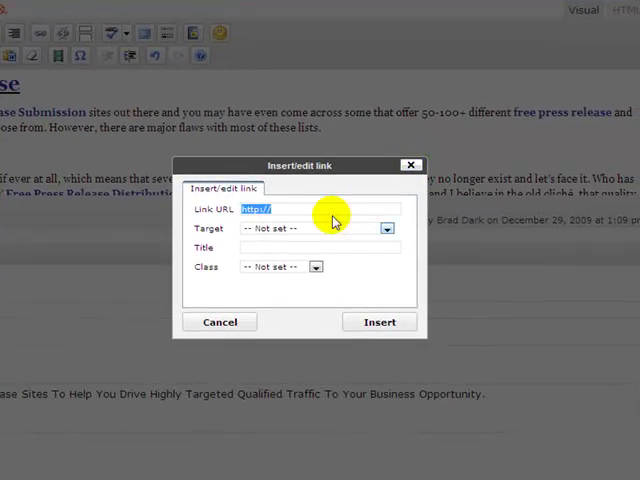
mouse_move(344, 270)
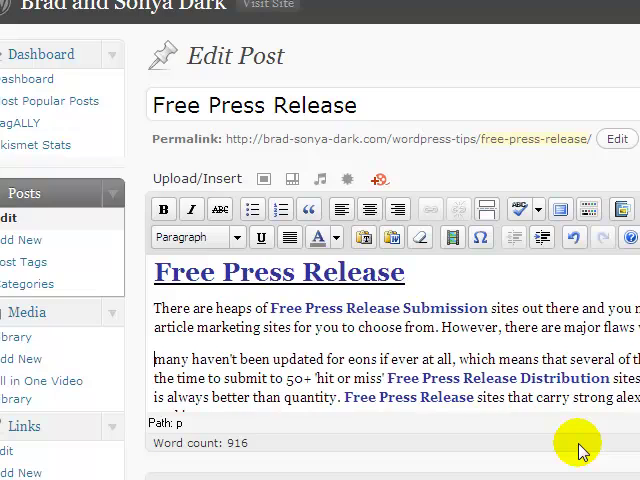
scroll(down, 3)
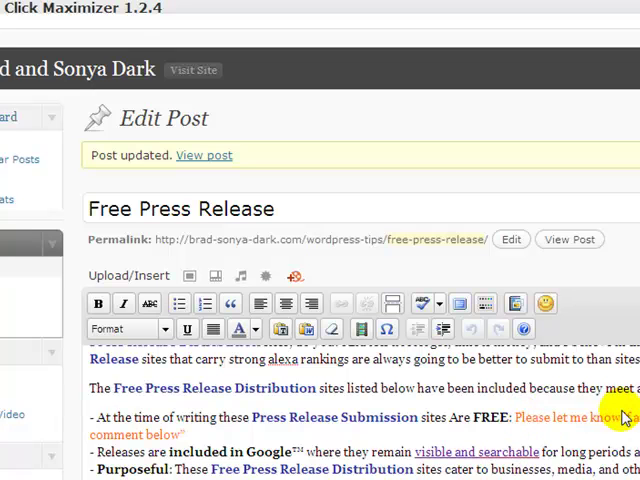
click(284, 208)
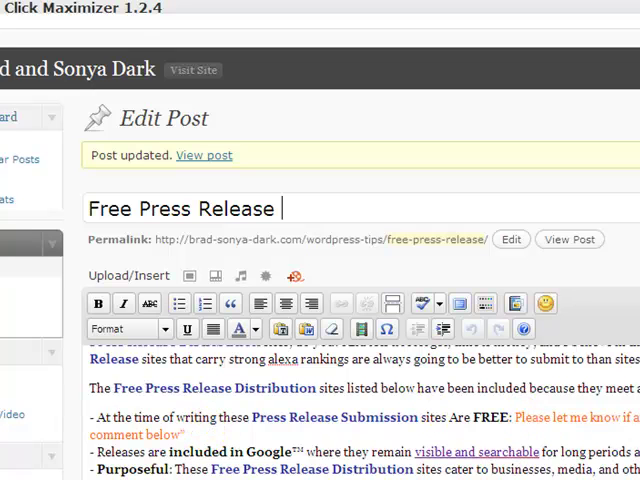